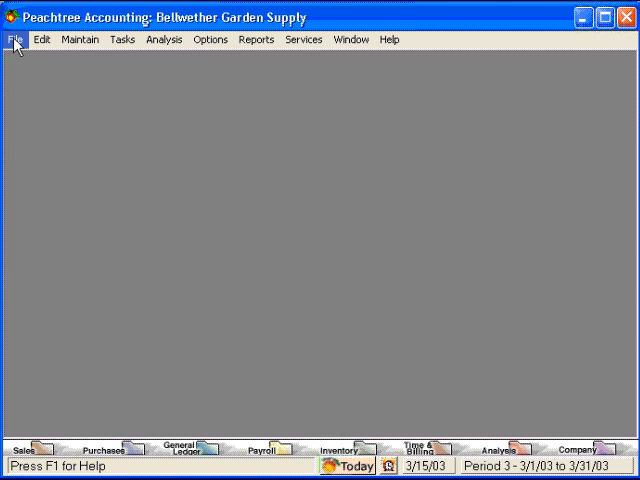
Browse the File, Edit and Maintain menus, closing each in turn
{"action": "left_click", "coordinate": [42, 39]}
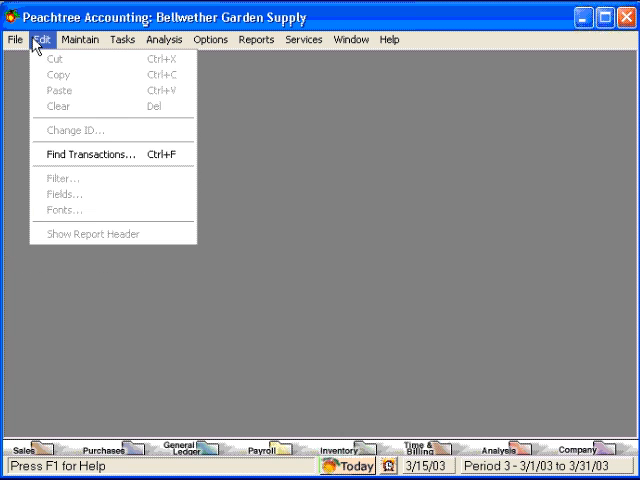
{"action": "left_click", "coordinate": [80, 39]}
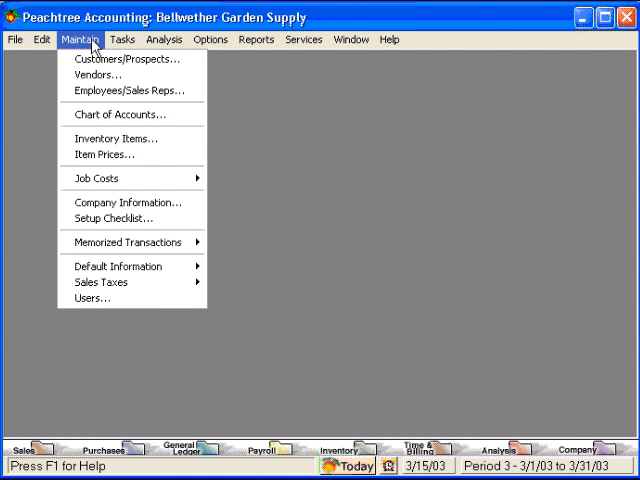
{"action": "left_click", "coordinate": [122, 39]}
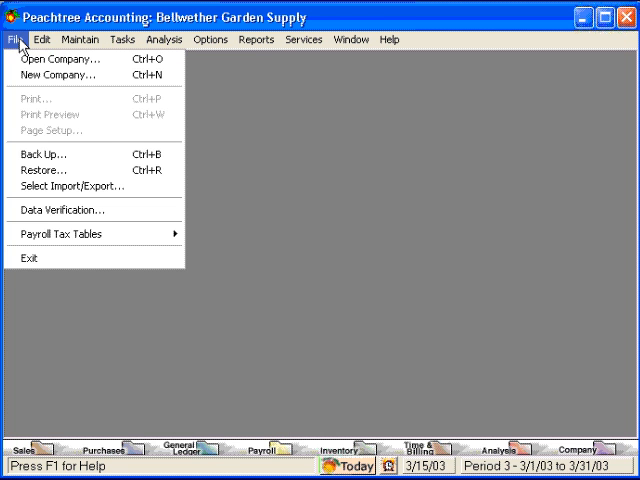
{"action": "left_click", "coordinate": [12, 39]}
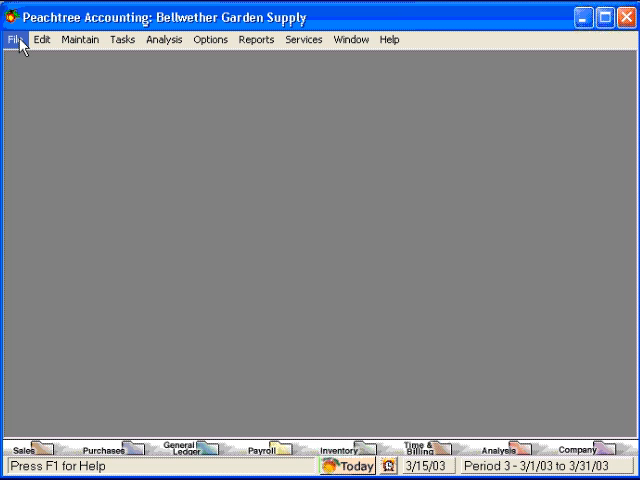
{"action": "left_click", "coordinate": [11, 39]}
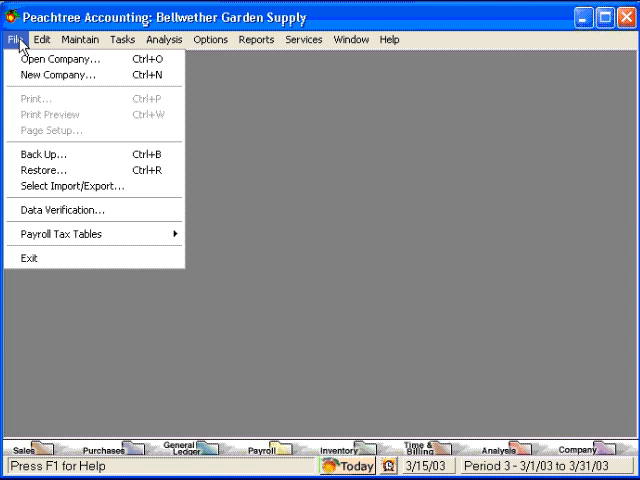
{"action": "left_click", "coordinate": [39, 39]}
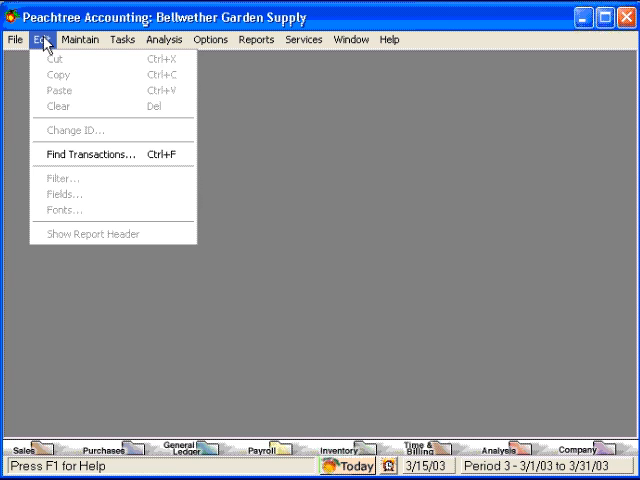
{"action": "mouse_move", "coordinate": [90, 154]}
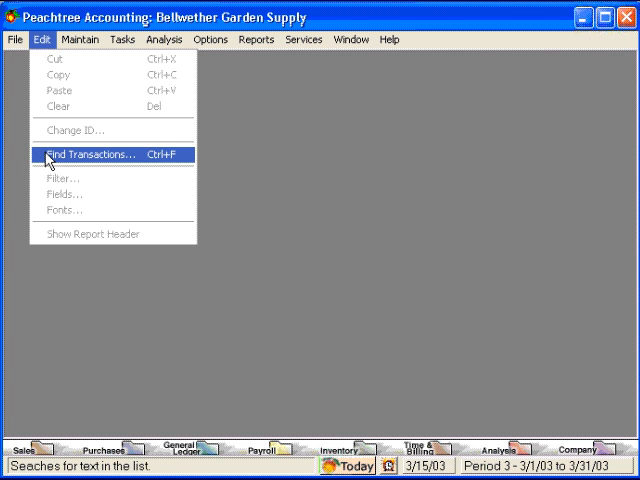
{"action": "mouse_move", "coordinate": [103, 163]}
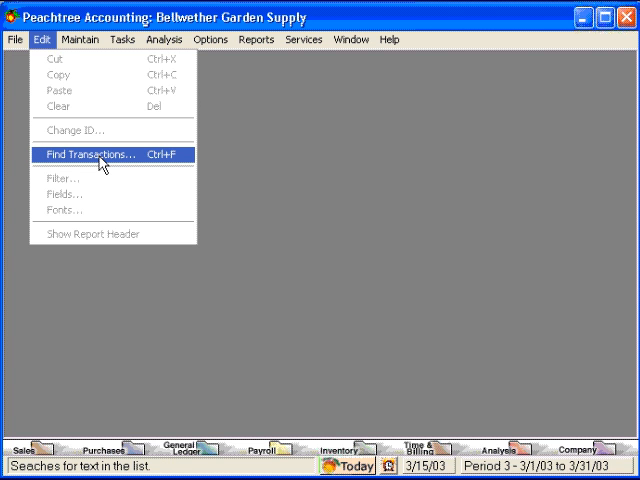
{"action": "mouse_move", "coordinate": [95, 158]}
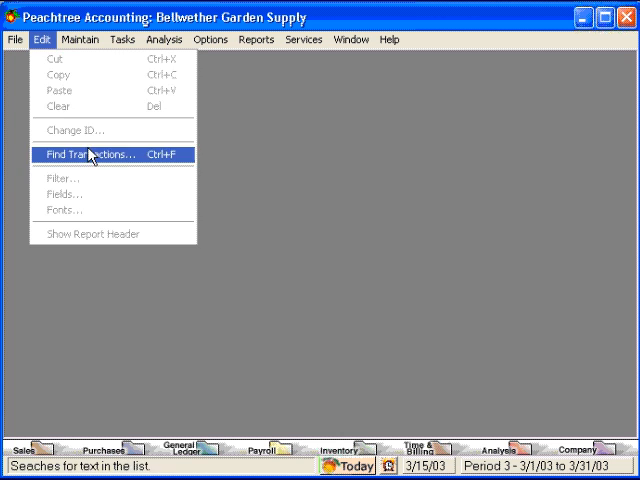
Dismiss the Edit menu so the Maintain menu can be browsed
{"action": "left_click", "coordinate": [80, 39]}
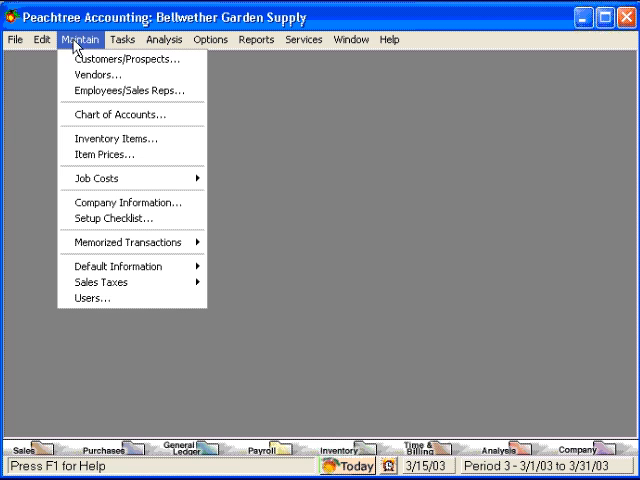
{"action": "mouse_move", "coordinate": [90, 75]}
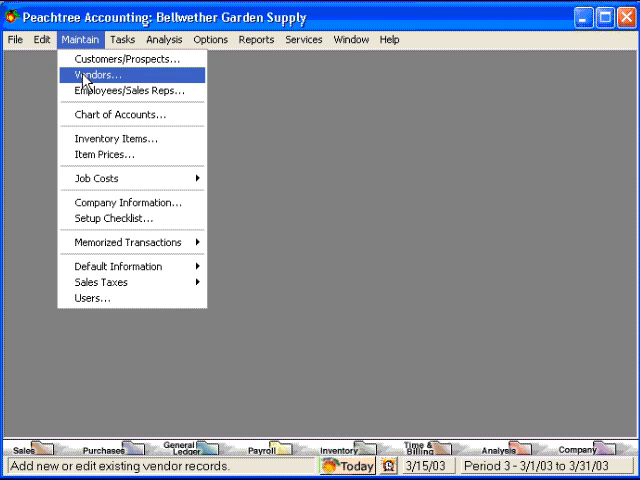
{"action": "mouse_move", "coordinate": [92, 108]}
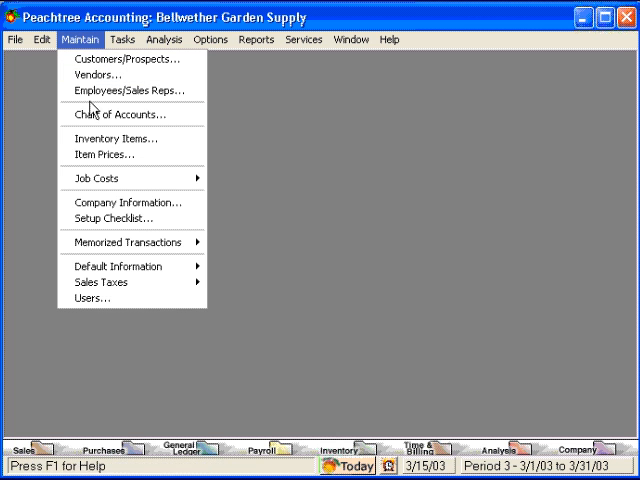
{"action": "mouse_move", "coordinate": [100, 138]}
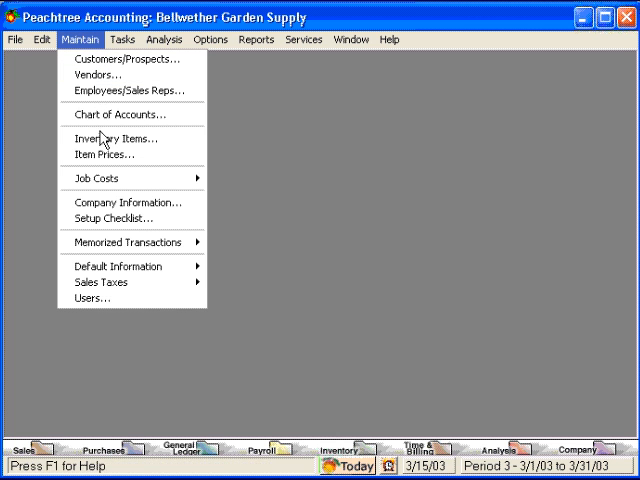
{"action": "mouse_move", "coordinate": [118, 138]}
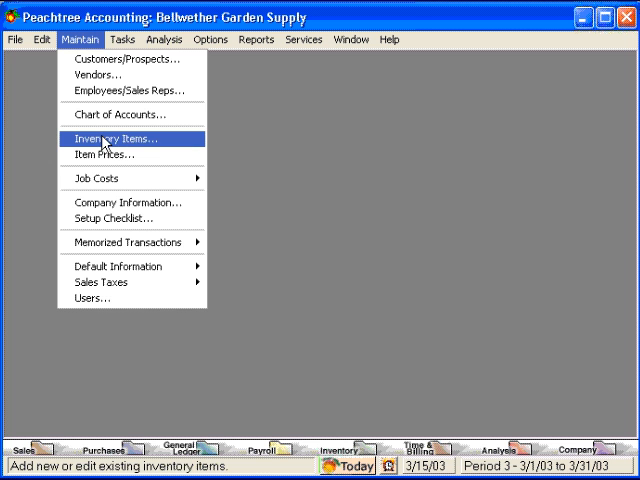
{"action": "mouse_move", "coordinate": [97, 178]}
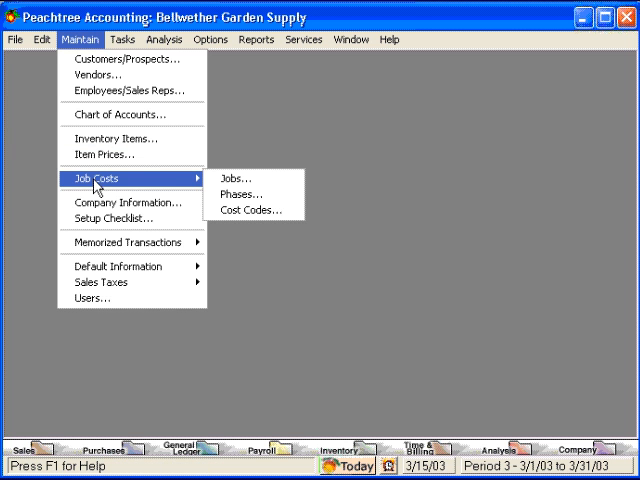
{"action": "mouse_move", "coordinate": [95, 40]}
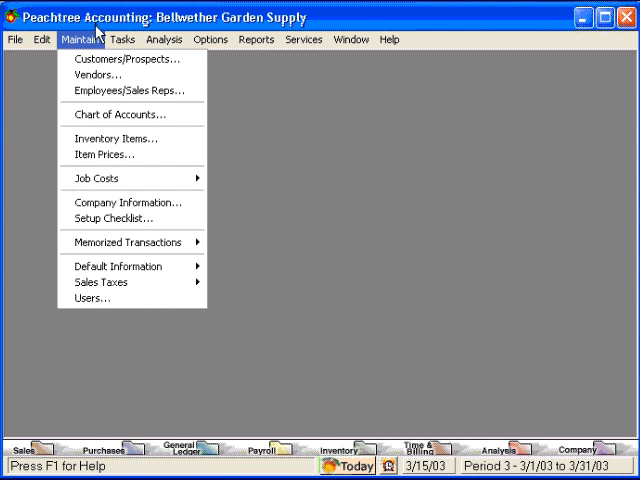
Dismiss the Maintain menu so the Tasks menu can be browsed
{"action": "left_click", "coordinate": [123, 39]}
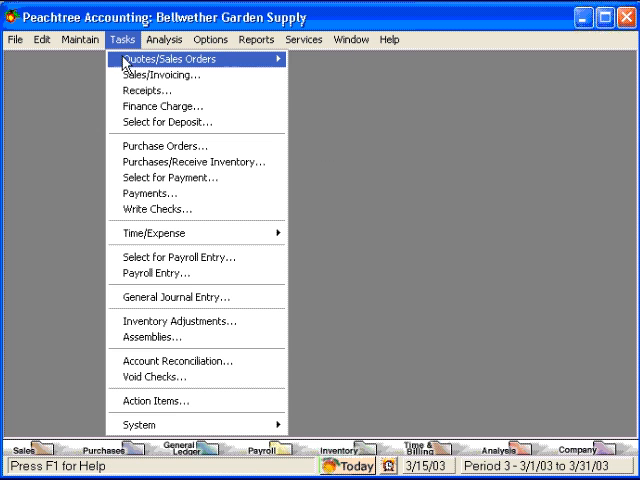
{"action": "mouse_move", "coordinate": [160, 74]}
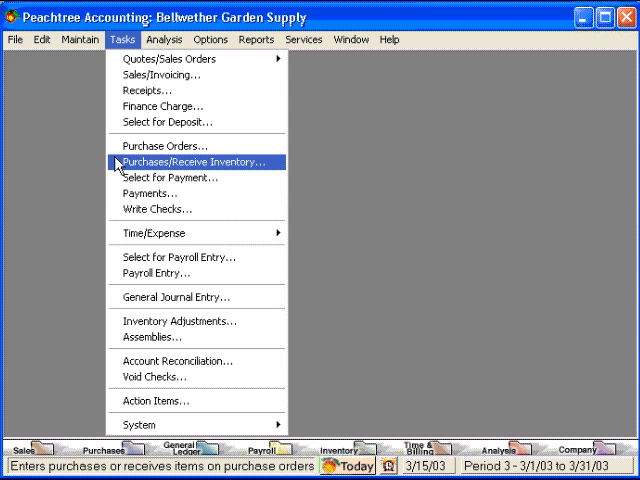
{"action": "mouse_move", "coordinate": [160, 233]}
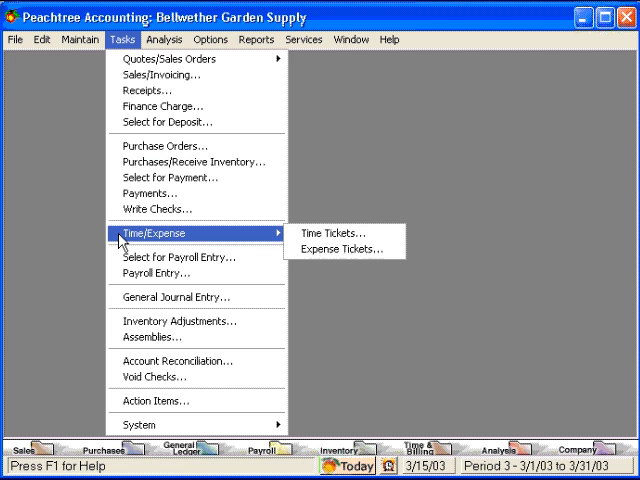
{"action": "mouse_move", "coordinate": [120, 243]}
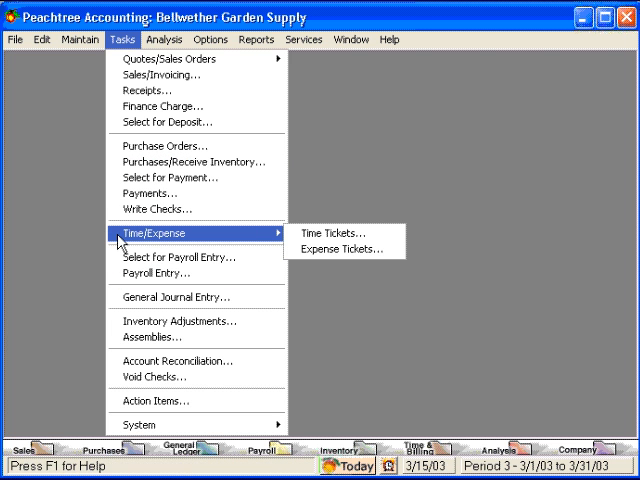
{"action": "mouse_move", "coordinate": [175, 297]}
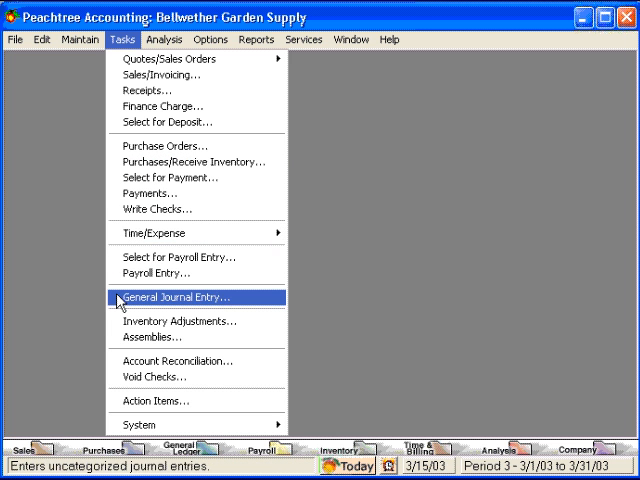
{"action": "mouse_move", "coordinate": [180, 321]}
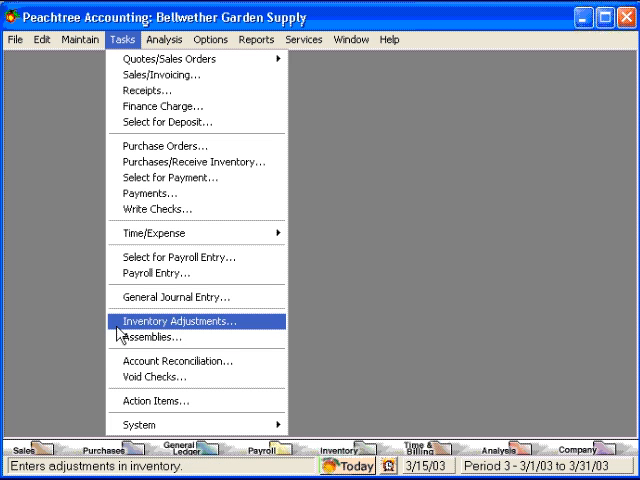
{"action": "mouse_move", "coordinate": [180, 361]}
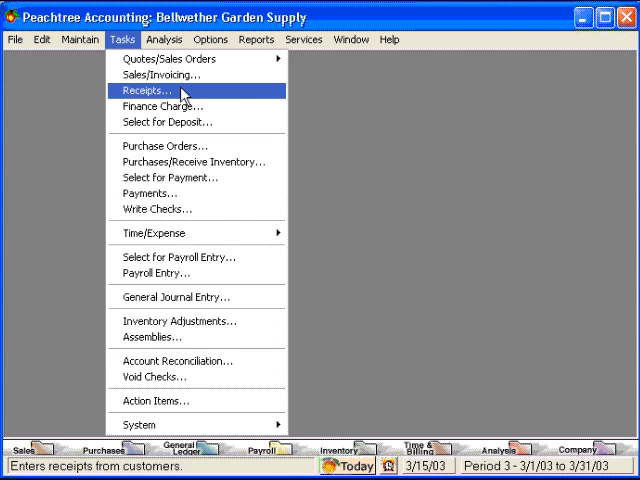
Browse the Analysis, Options and Reports menus, moving on to Services
{"action": "left_click", "coordinate": [164, 39]}
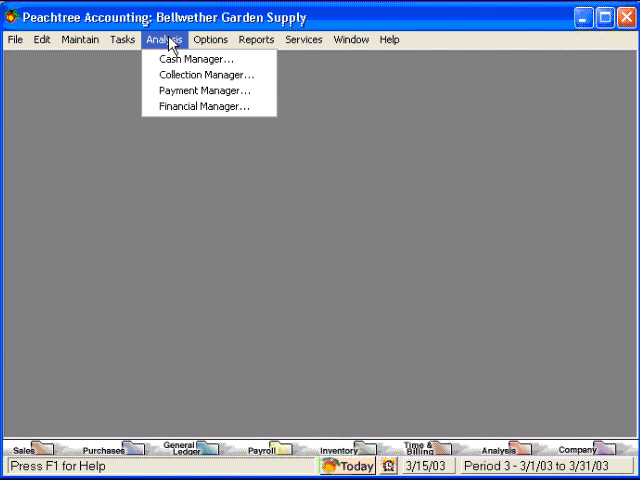
{"action": "left_click", "coordinate": [210, 39]}
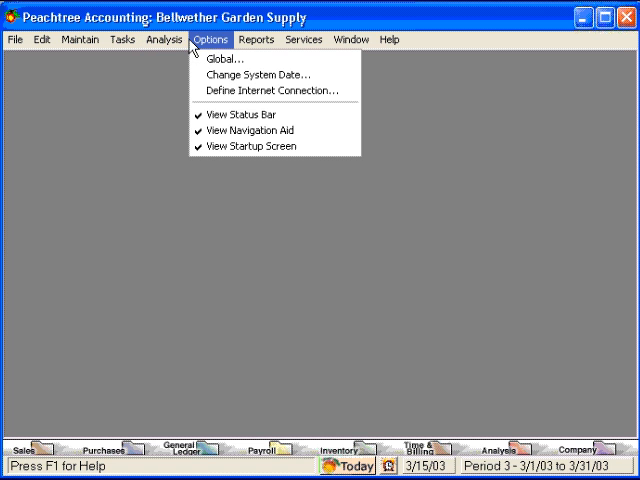
{"action": "mouse_move", "coordinate": [228, 47]}
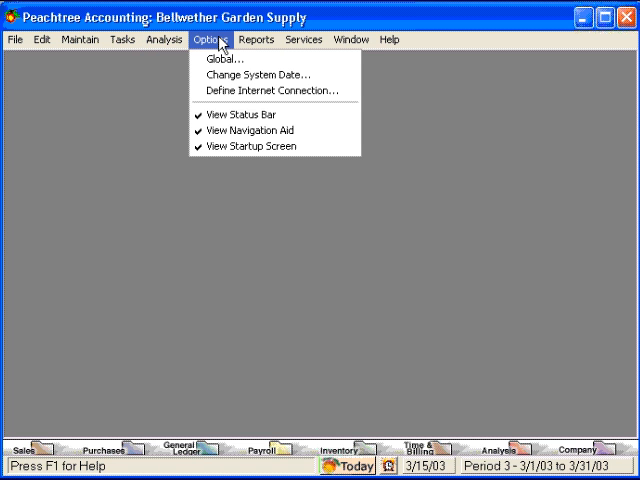
{"action": "left_click", "coordinate": [256, 39]}
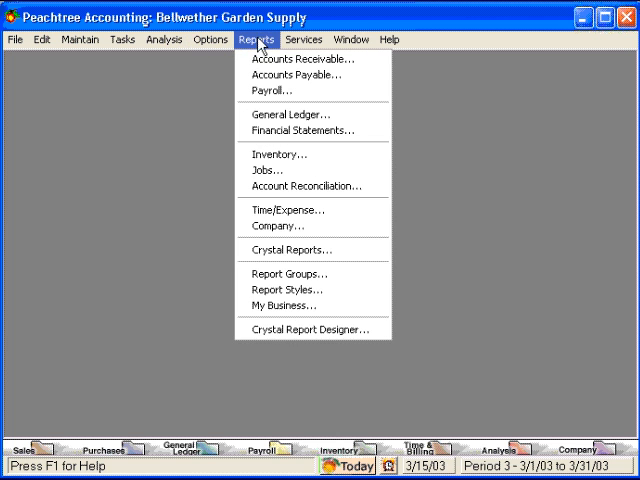
{"action": "mouse_move", "coordinate": [263, 42]}
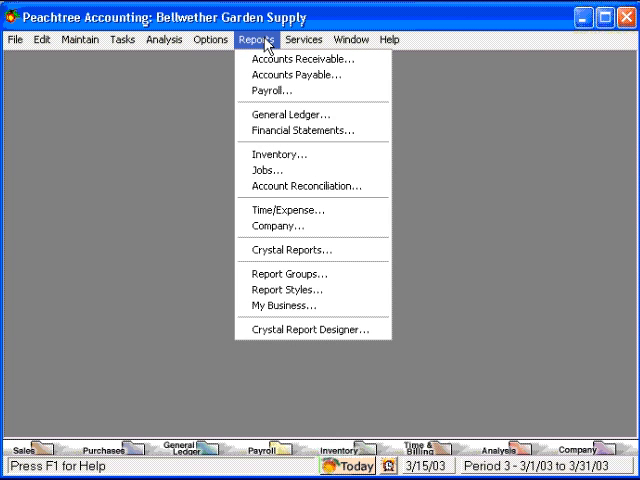
{"action": "left_click", "coordinate": [304, 39]}
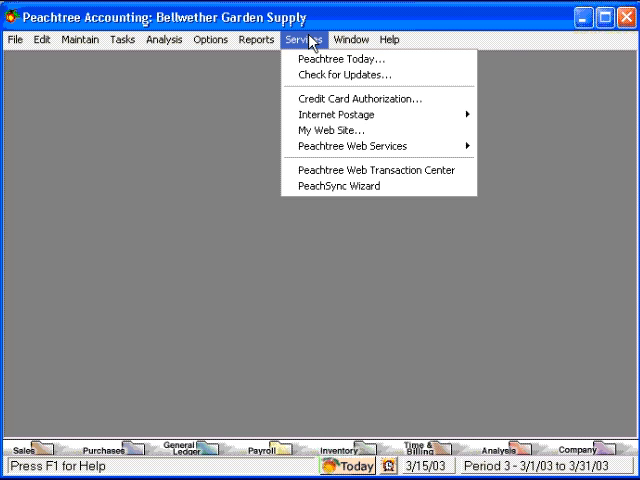
{"action": "mouse_move", "coordinate": [310, 45]}
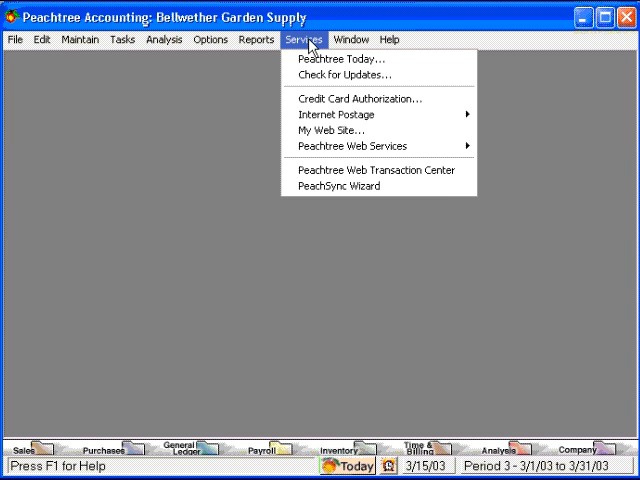
View the Window menu's arrangement commands, then show the Help menu
{"action": "left_click", "coordinate": [351, 39]}
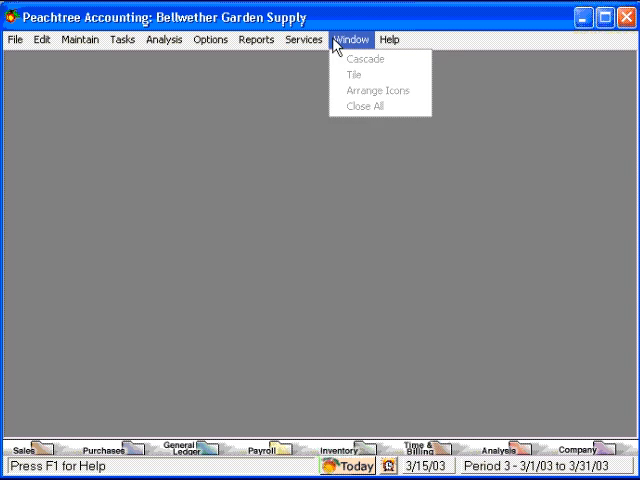
{"action": "mouse_move", "coordinate": [355, 45]}
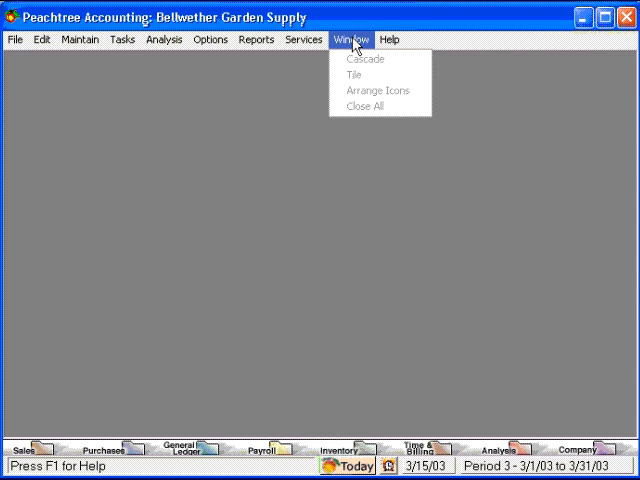
{"action": "left_click", "coordinate": [389, 39]}
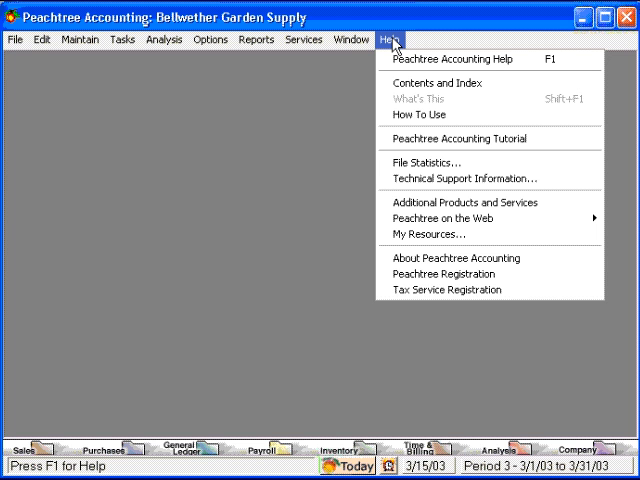
Close the Help menu and show the Sales navigation center
{"action": "left_click", "coordinate": [289, 214]}
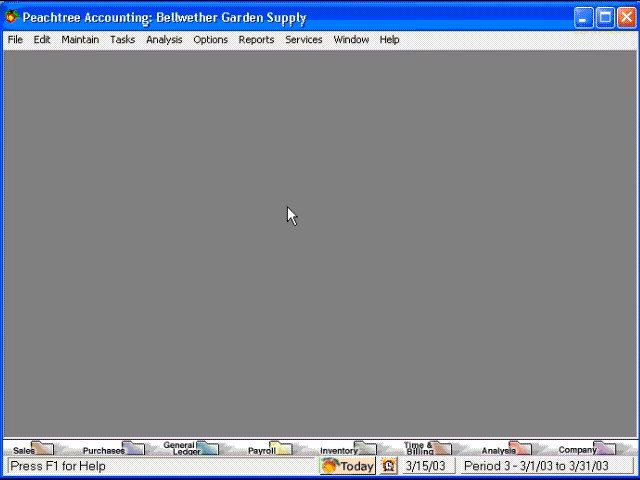
{"action": "mouse_move", "coordinate": [43, 451]}
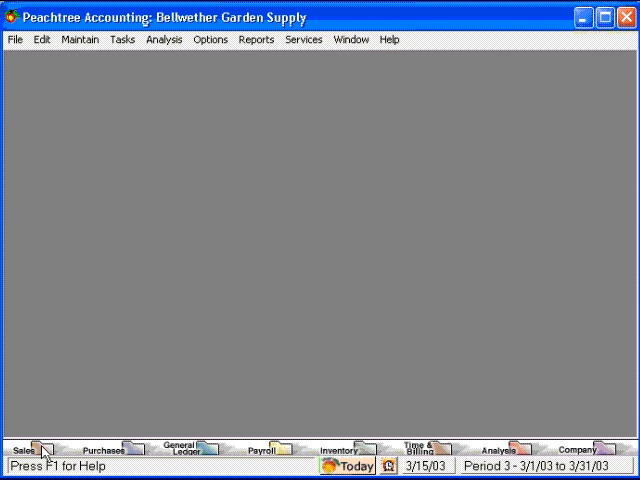
{"action": "left_click", "coordinate": [30, 448]}
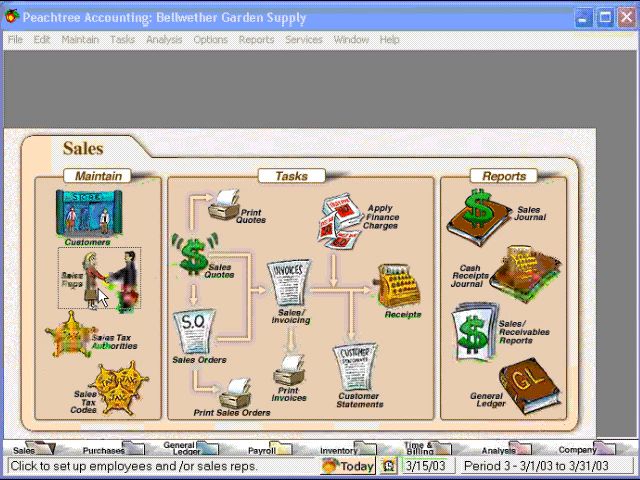
{"action": "mouse_move", "coordinate": [97, 340]}
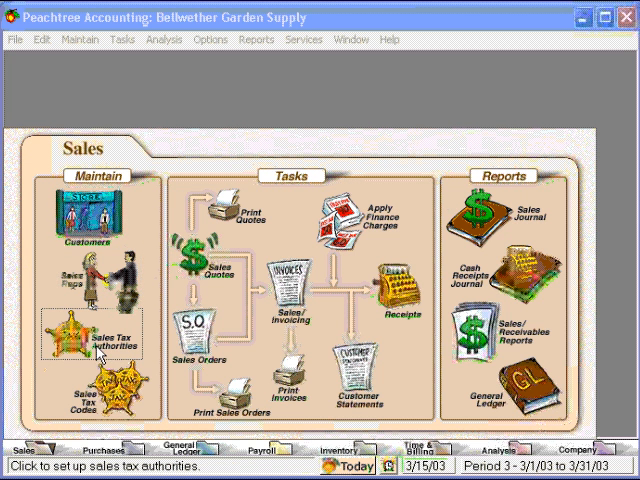
{"action": "mouse_move", "coordinate": [100, 385]}
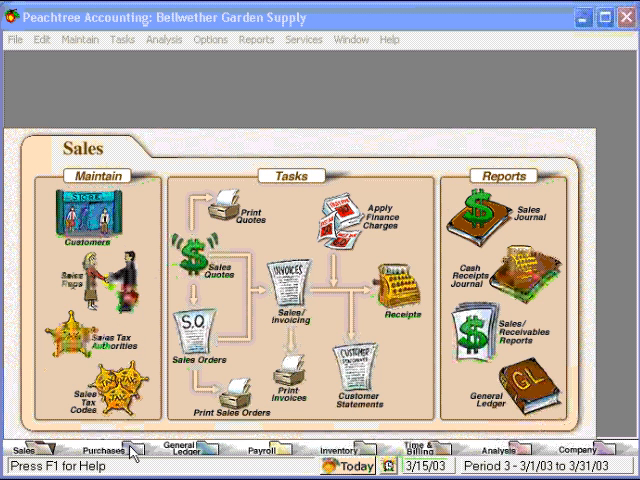
Close the Sales navigation center, leaving the empty Bellwether Garden Supply window
{"action": "left_click", "coordinate": [93, 448]}
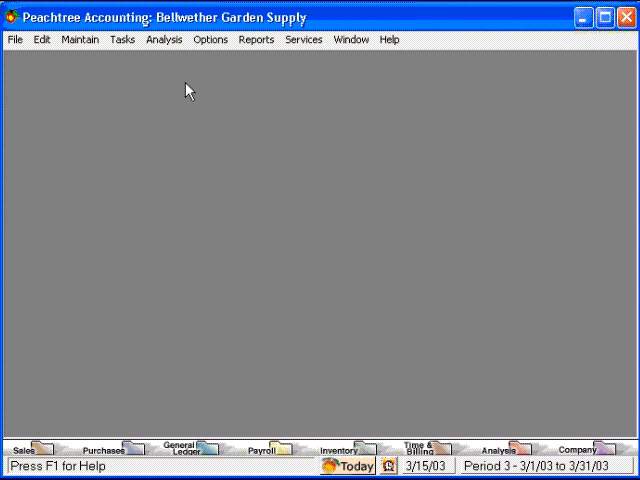
{"action": "mouse_move", "coordinate": [180, 88]}
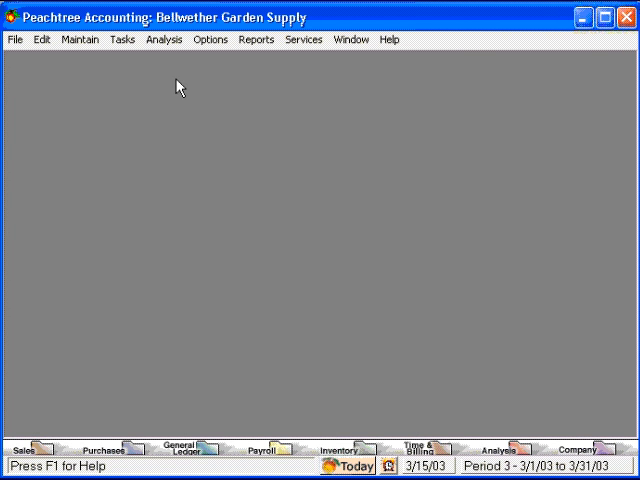
{"action": "mouse_move", "coordinate": [222, 60]}
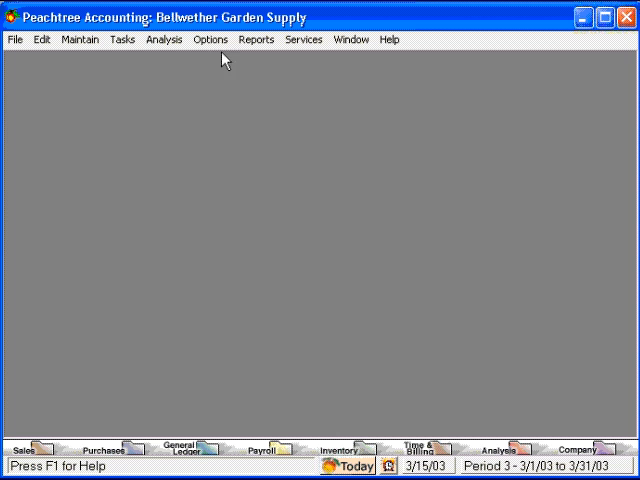
Open Options > Global to show the Maintain Global Options Accounting tab
{"action": "left_click", "coordinate": [210, 39]}
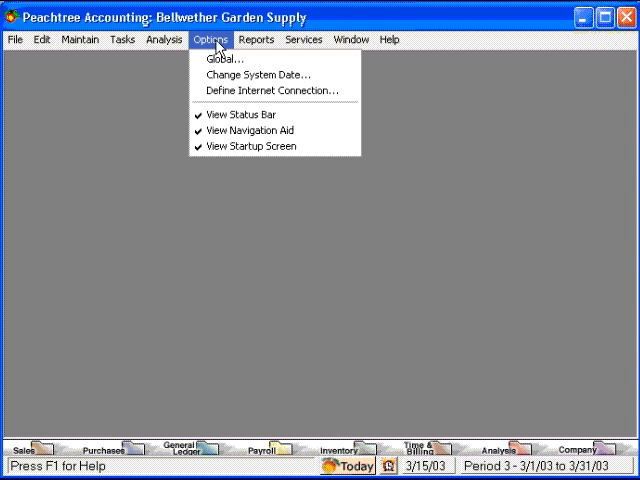
{"action": "mouse_move", "coordinate": [220, 58]}
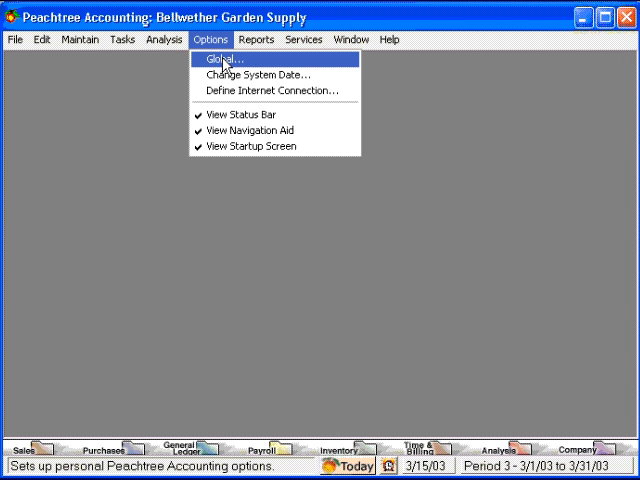
{"action": "left_click", "coordinate": [219, 59]}
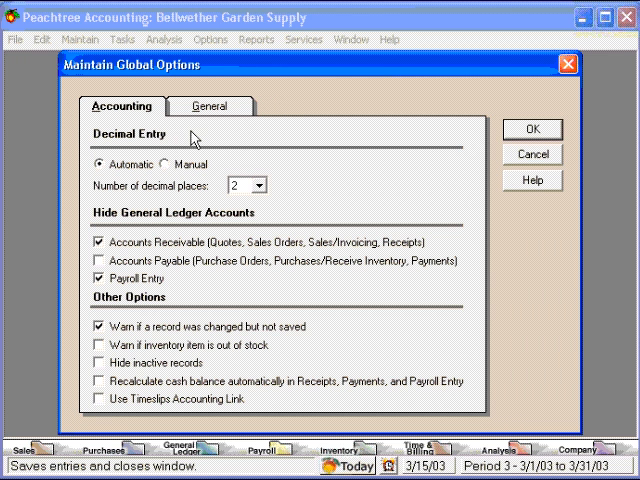
{"action": "mouse_move", "coordinate": [222, 170]}
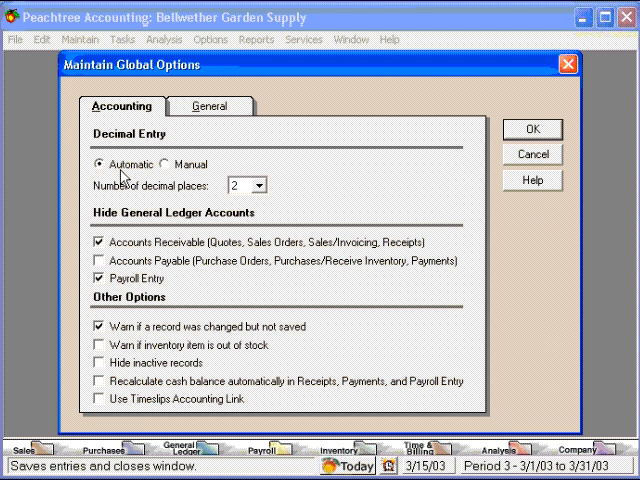
{"action": "mouse_move", "coordinate": [186, 176]}
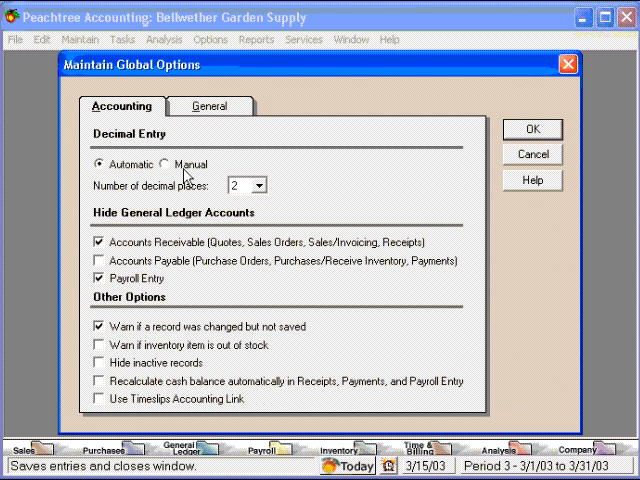
{"action": "mouse_move", "coordinate": [190, 178]}
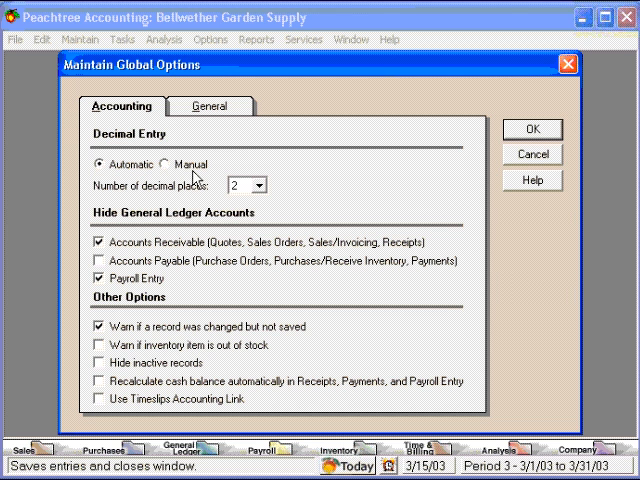
{"action": "mouse_move", "coordinate": [201, 191]}
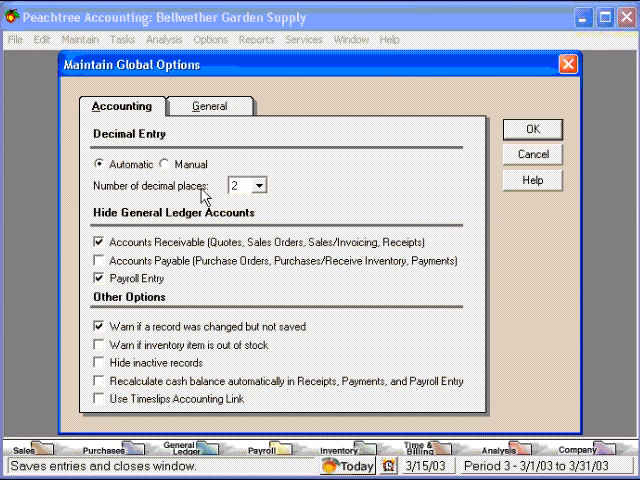
{"action": "left_click", "coordinate": [259, 185]}
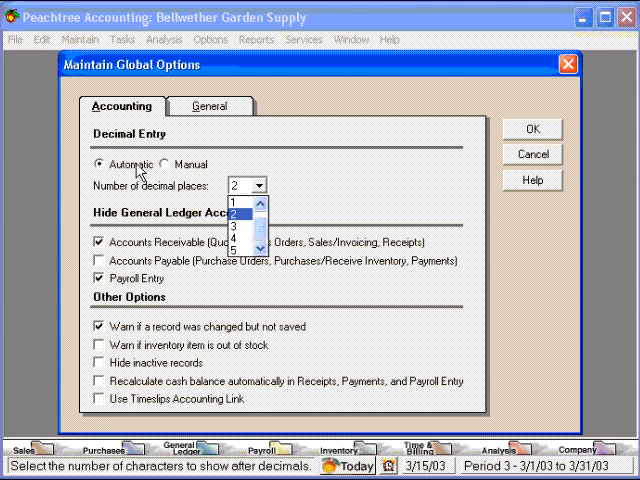
{"action": "mouse_move", "coordinate": [142, 173]}
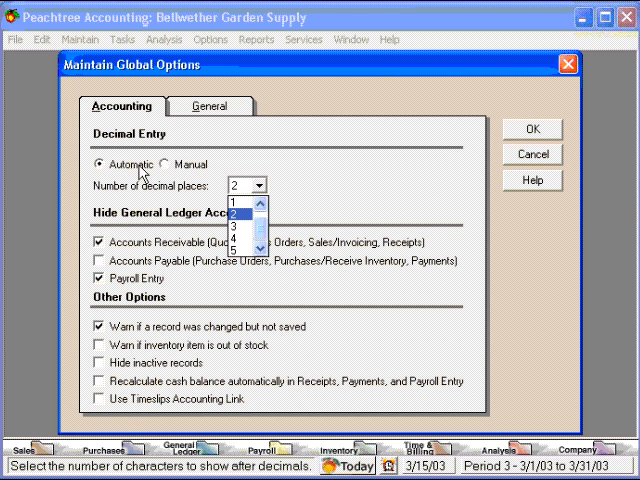
{"action": "mouse_move", "coordinate": [245, 220]}
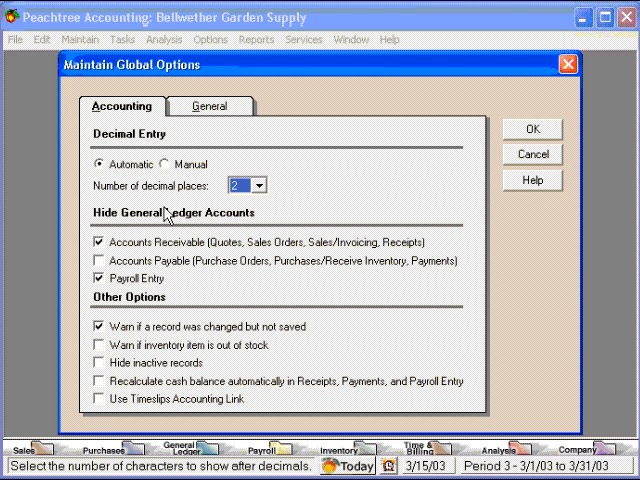
{"action": "mouse_move", "coordinate": [192, 224]}
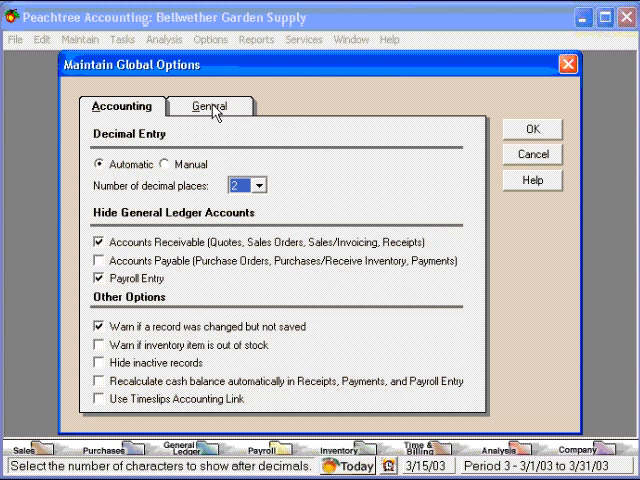
Switch Maintain Global Options to the General tab
{"action": "left_click", "coordinate": [209, 106]}
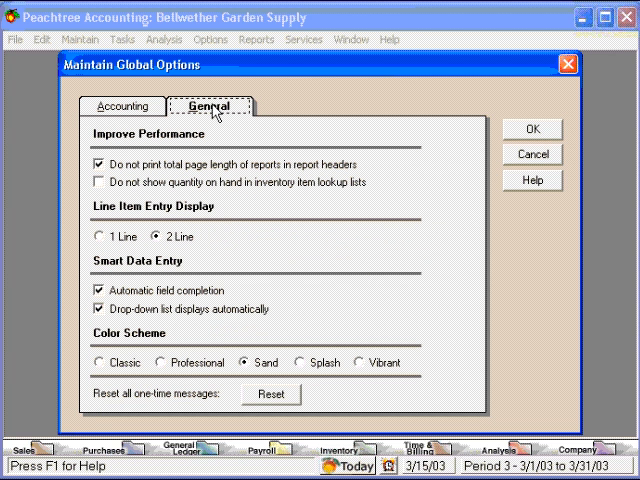
{"action": "mouse_move", "coordinate": [166, 272]}
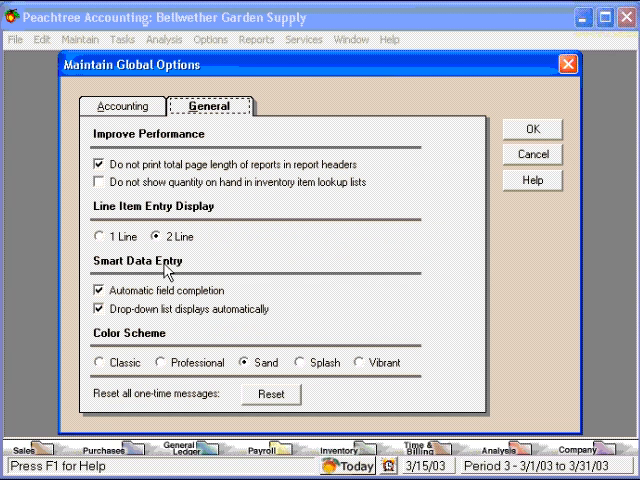
{"action": "mouse_move", "coordinate": [214, 291]}
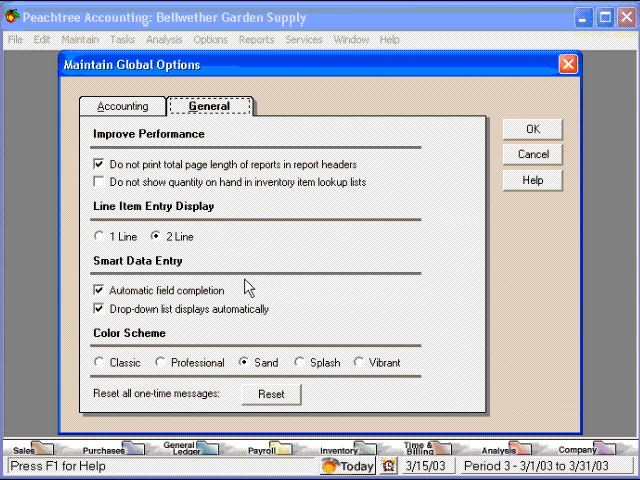
{"action": "mouse_move", "coordinate": [152, 299]}
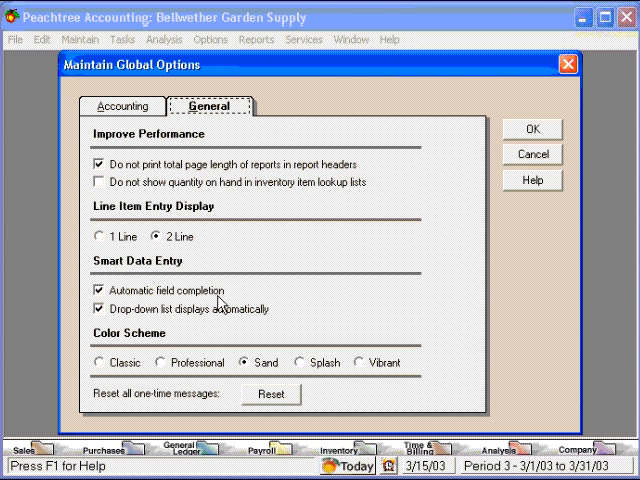
{"action": "mouse_move", "coordinate": [212, 305]}
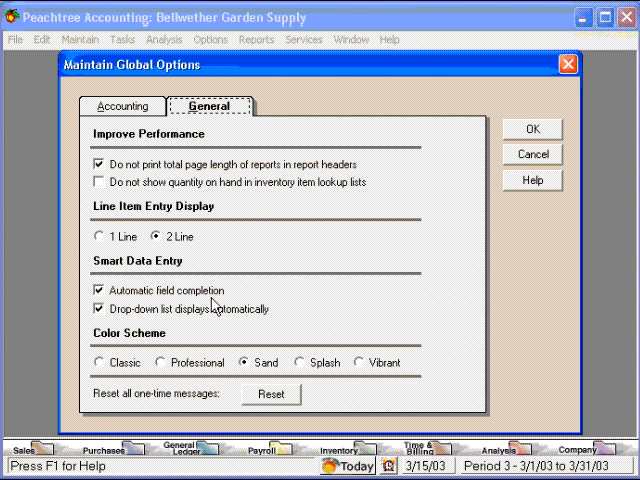
{"action": "mouse_move", "coordinate": [240, 302]}
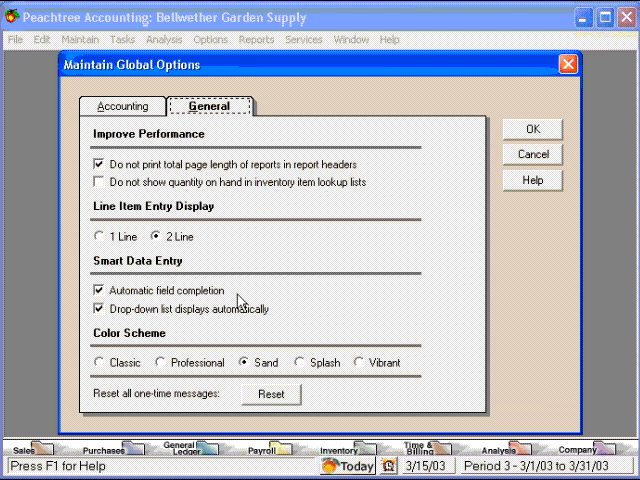
{"action": "mouse_move", "coordinate": [277, 315]}
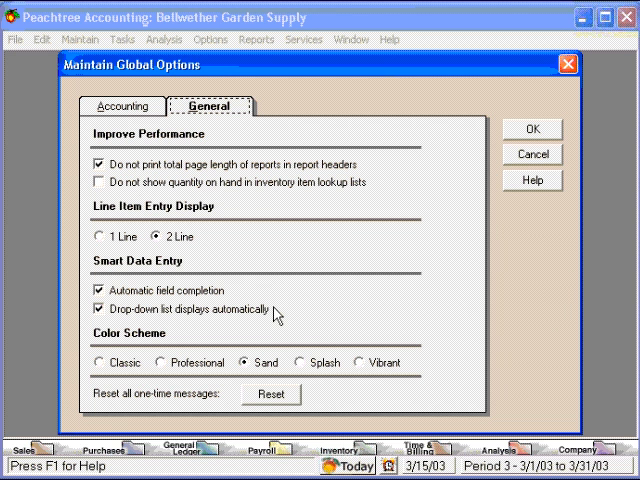